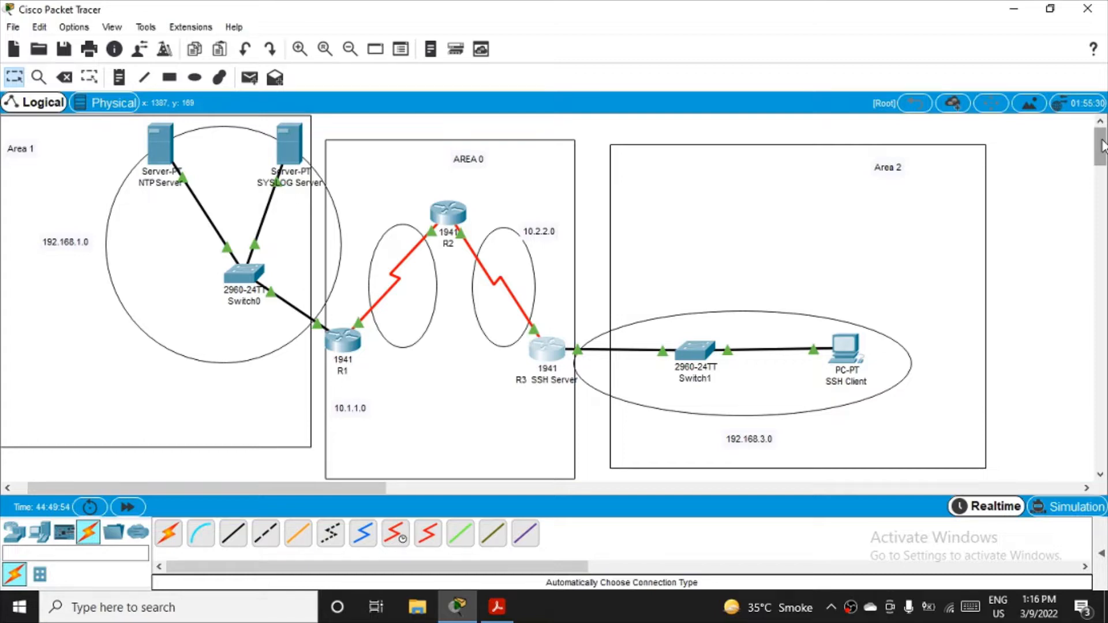
pyautogui.moveTo(197, 136)
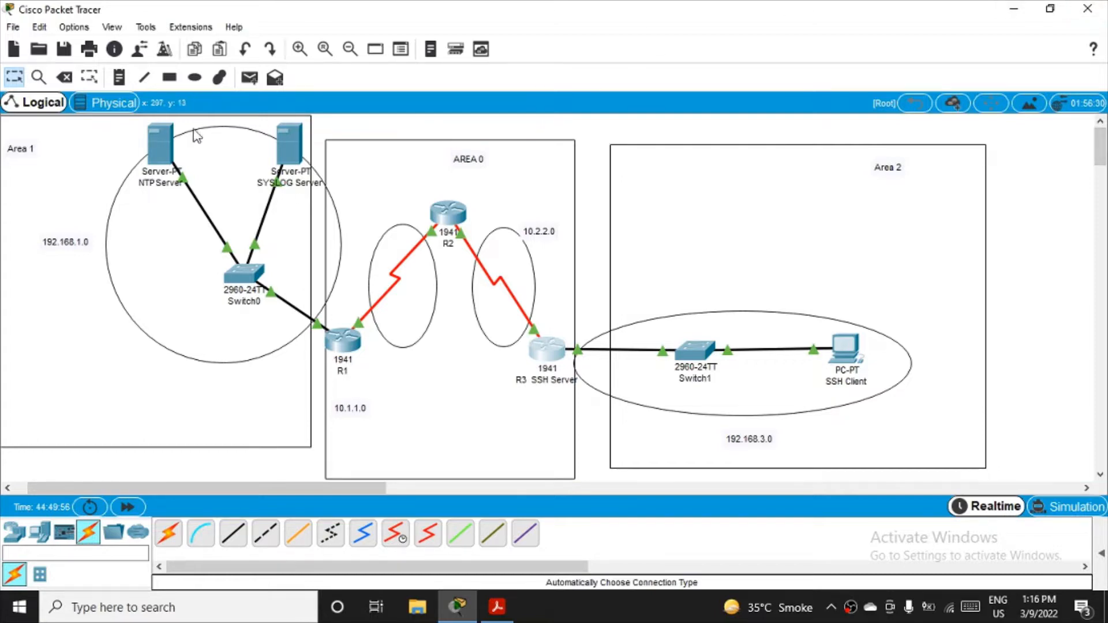
pyautogui.moveTo(168, 264)
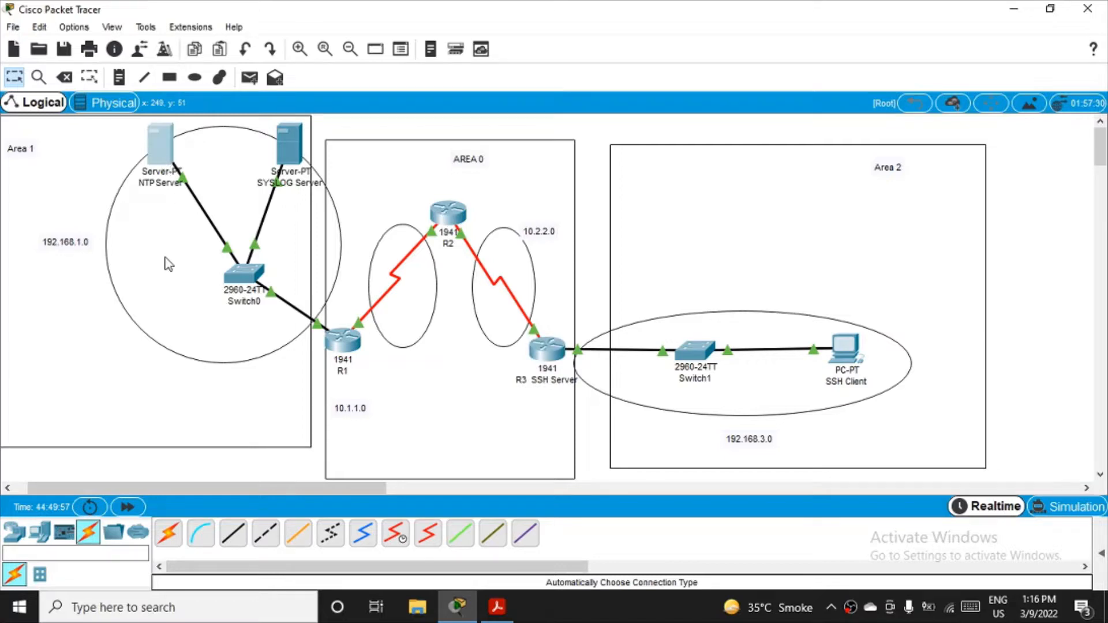
# Bring up the NTP Server's Services settings on the NTP service page.
pyautogui.doubleClick(160, 141)
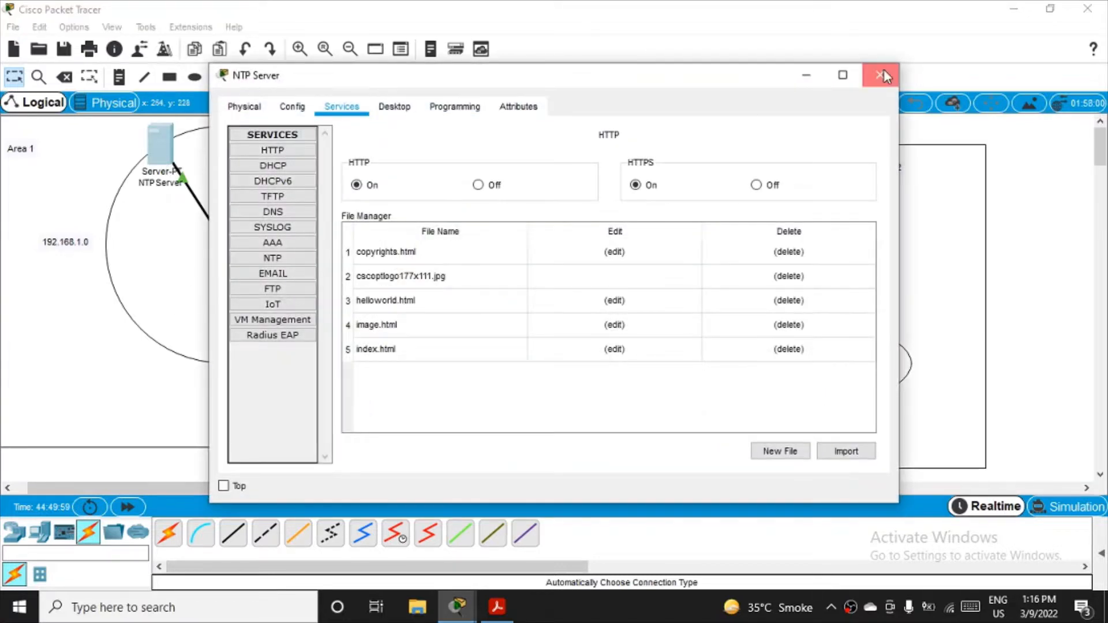
pyautogui.click(885, 76)
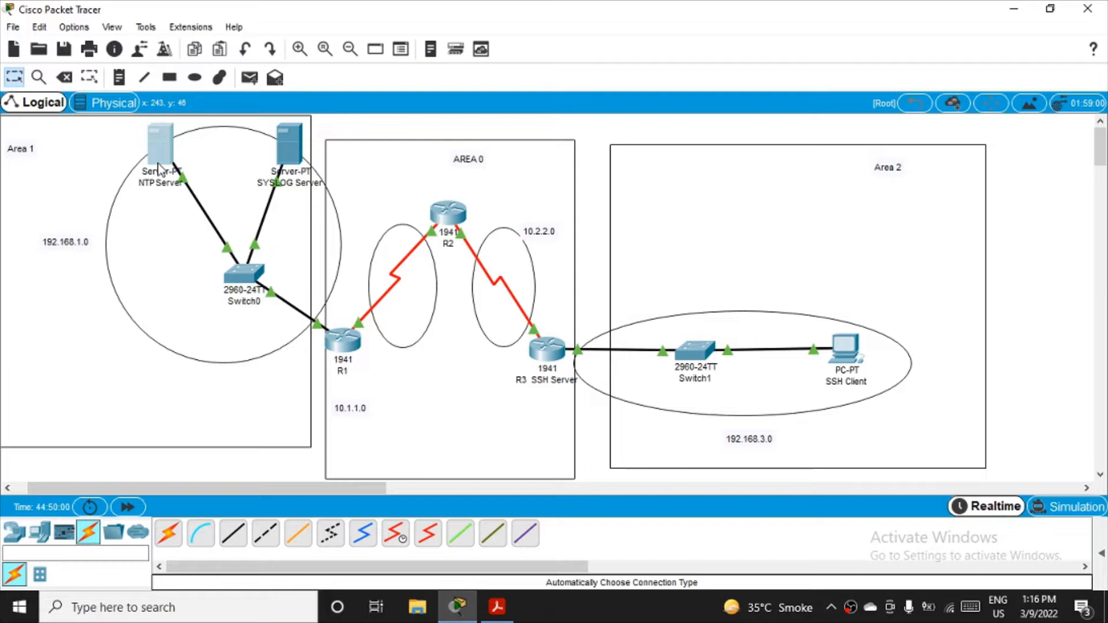
pyautogui.moveTo(160, 145)
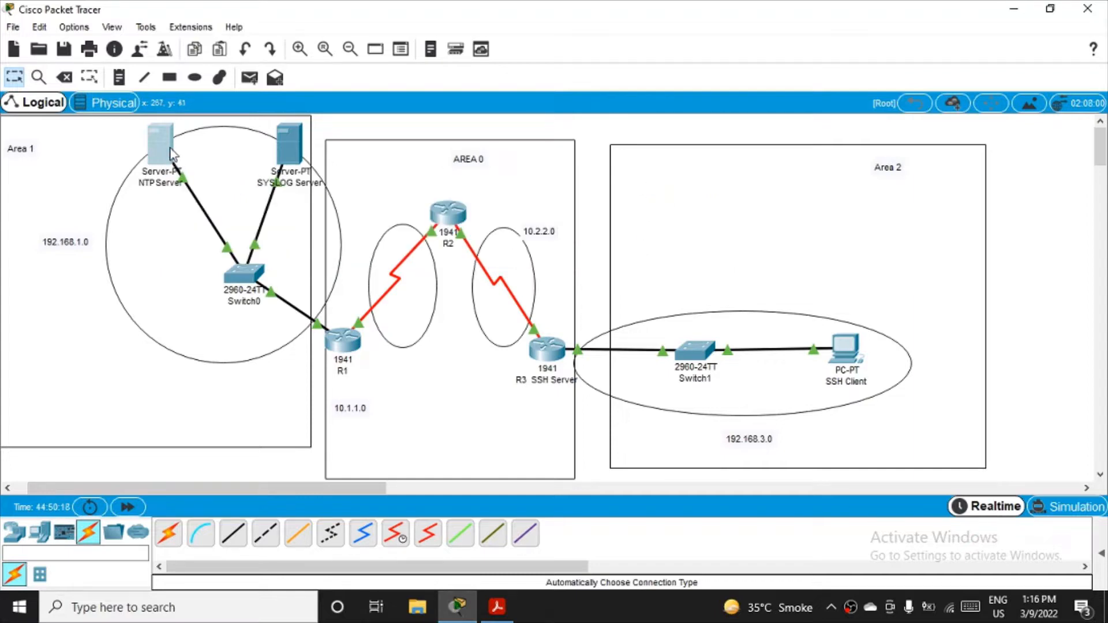
pyautogui.doubleClick(159, 145)
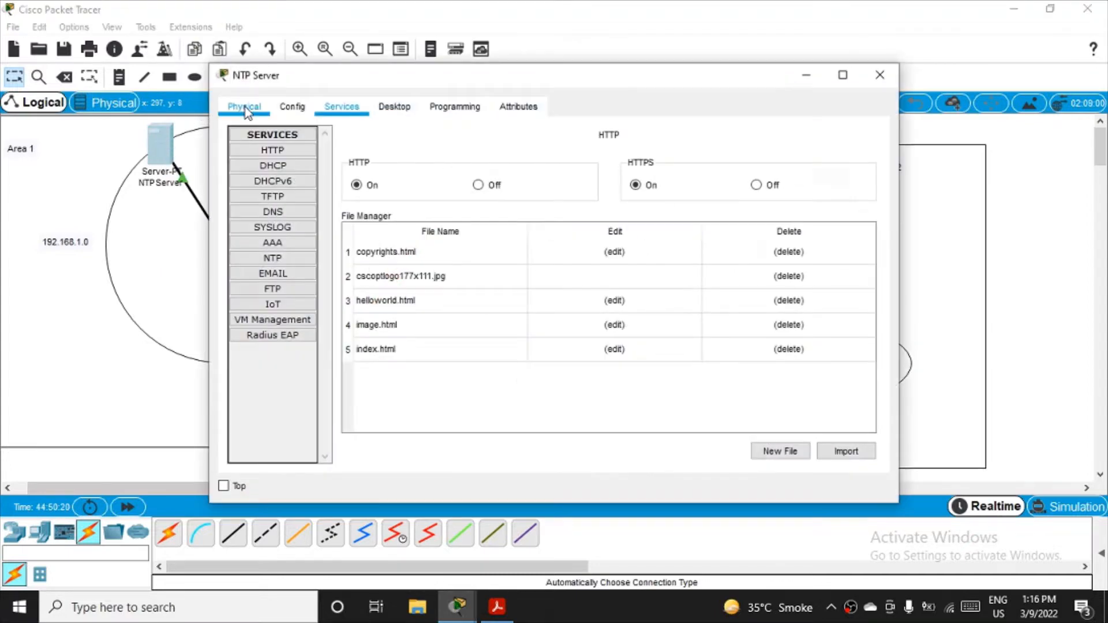
pyautogui.moveTo(340, 106)
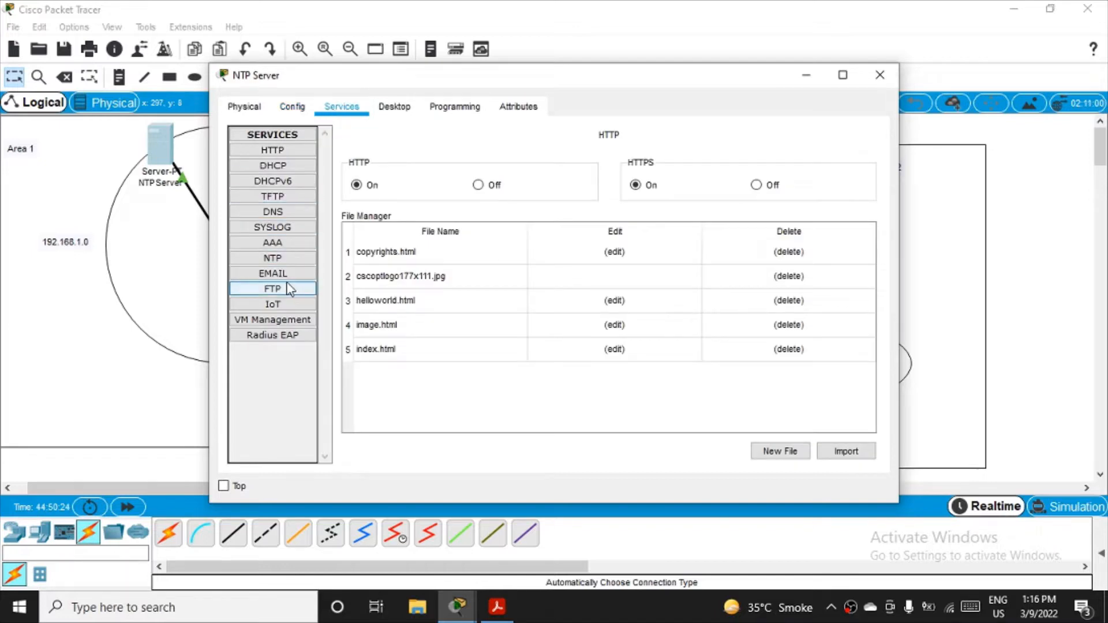
pyautogui.click(273, 257)
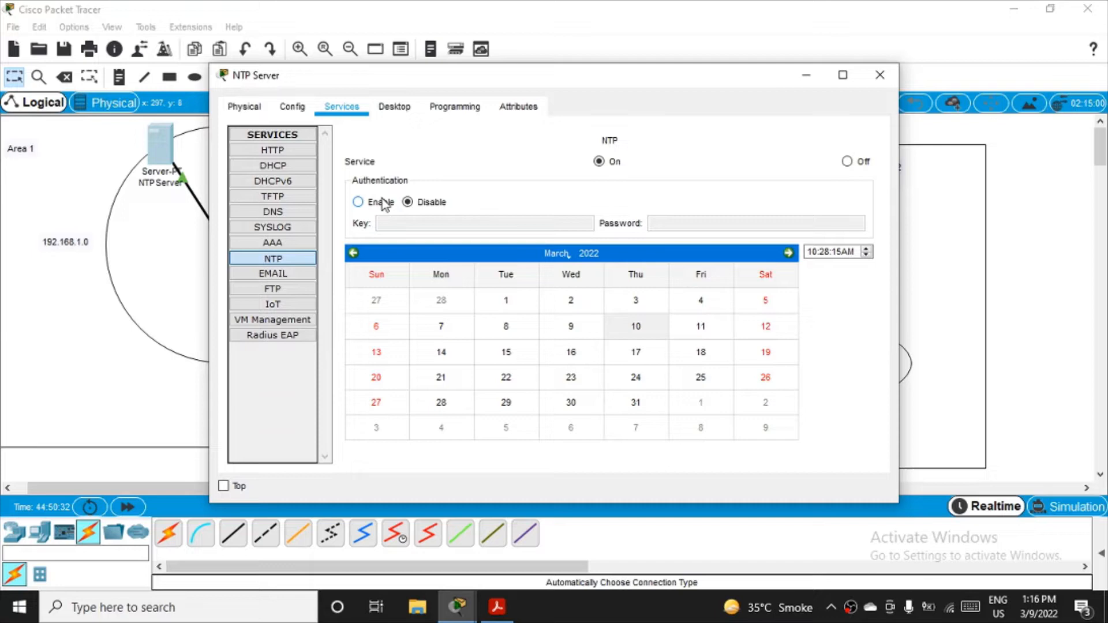
pyautogui.click(358, 202)
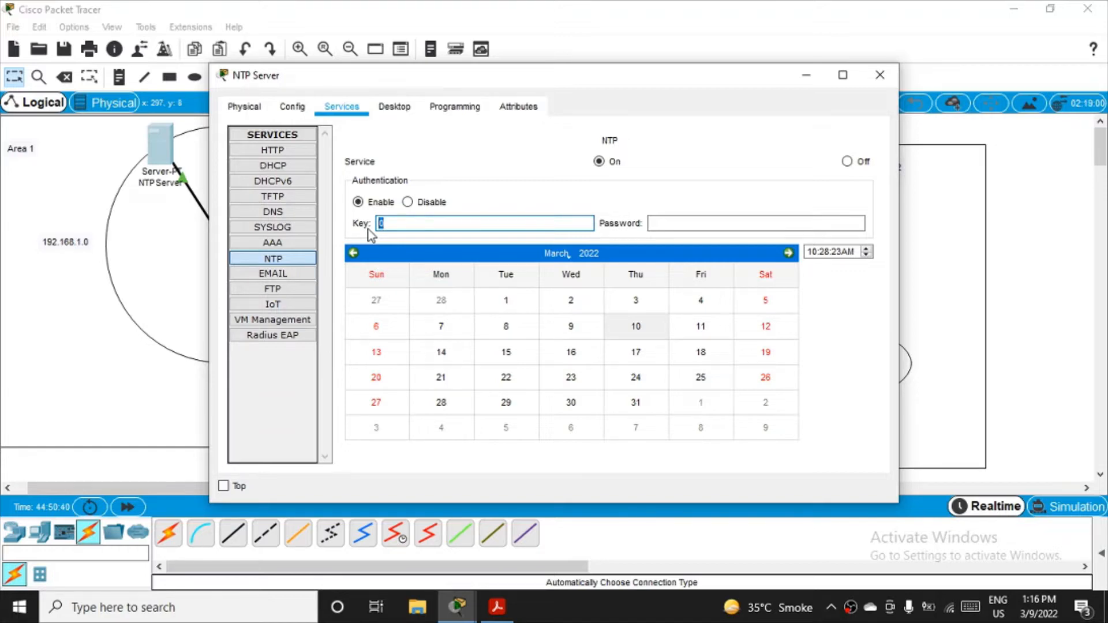
pyautogui.click(755, 223)
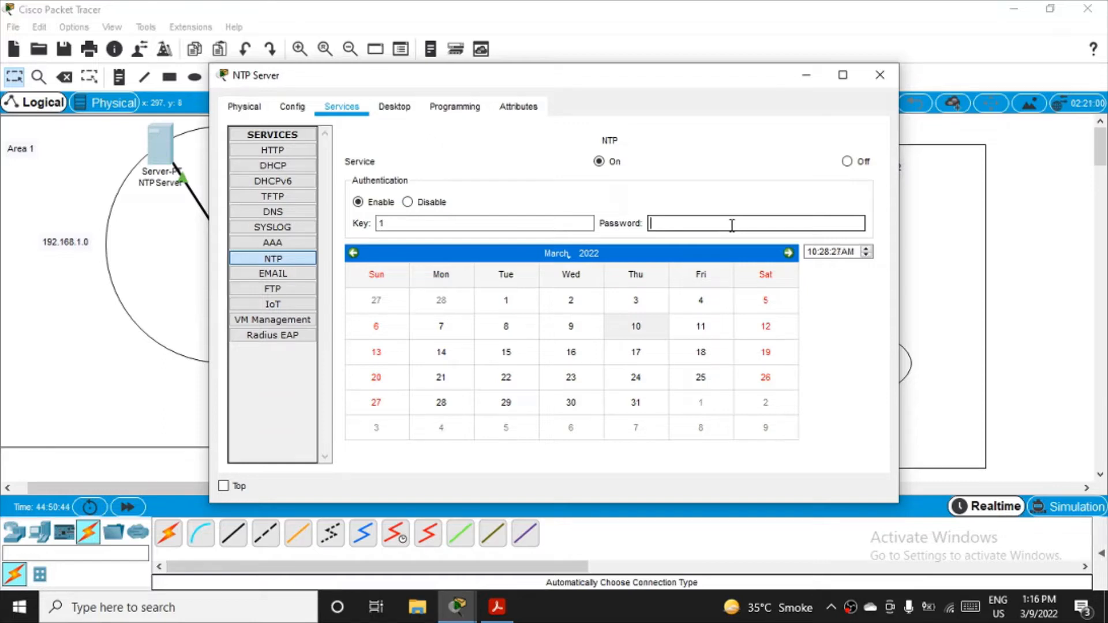
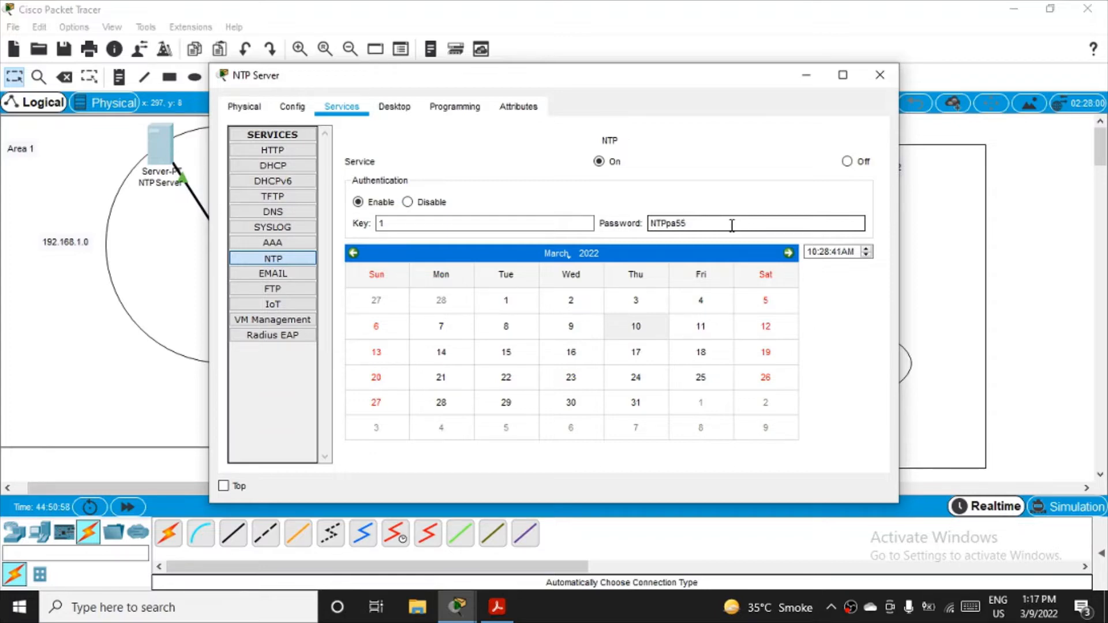
pyautogui.moveTo(845, 345)
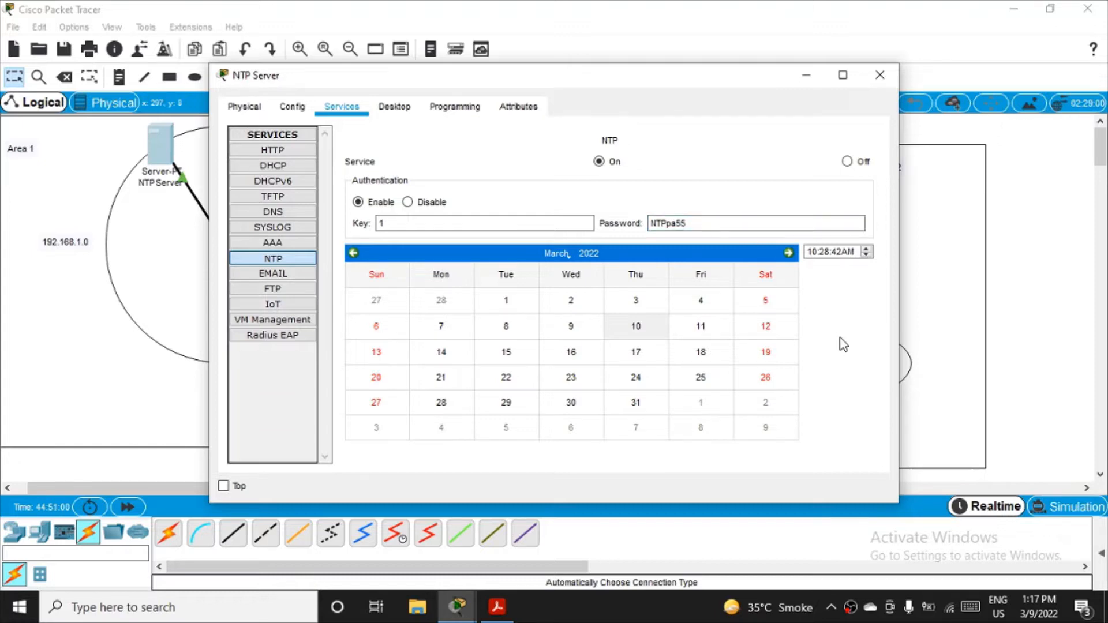
pyautogui.click(879, 75)
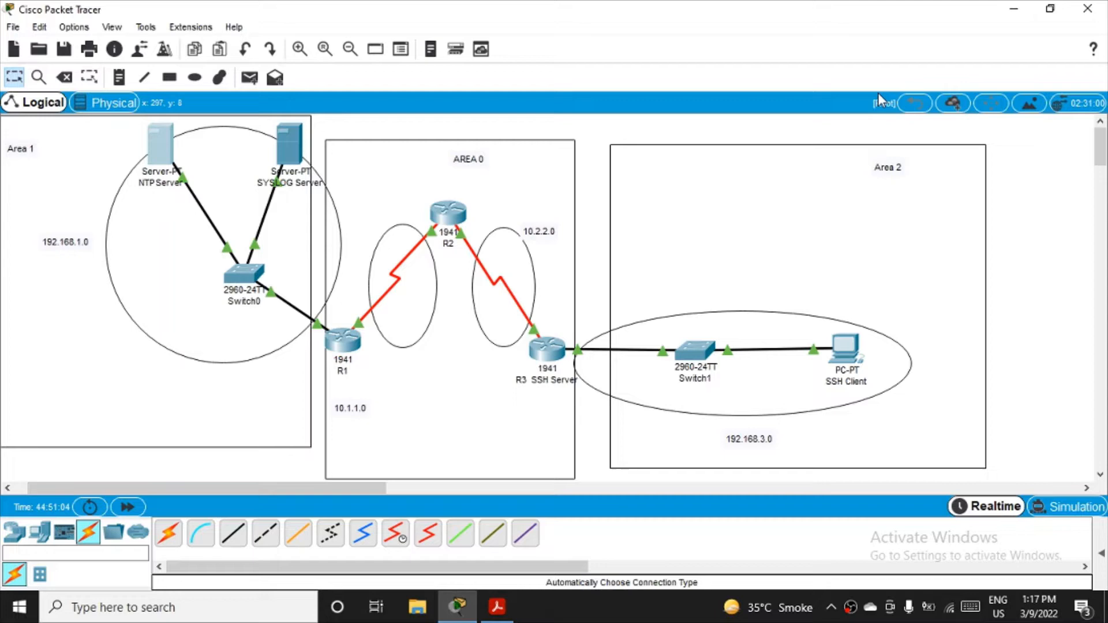
pyautogui.moveTo(353, 354)
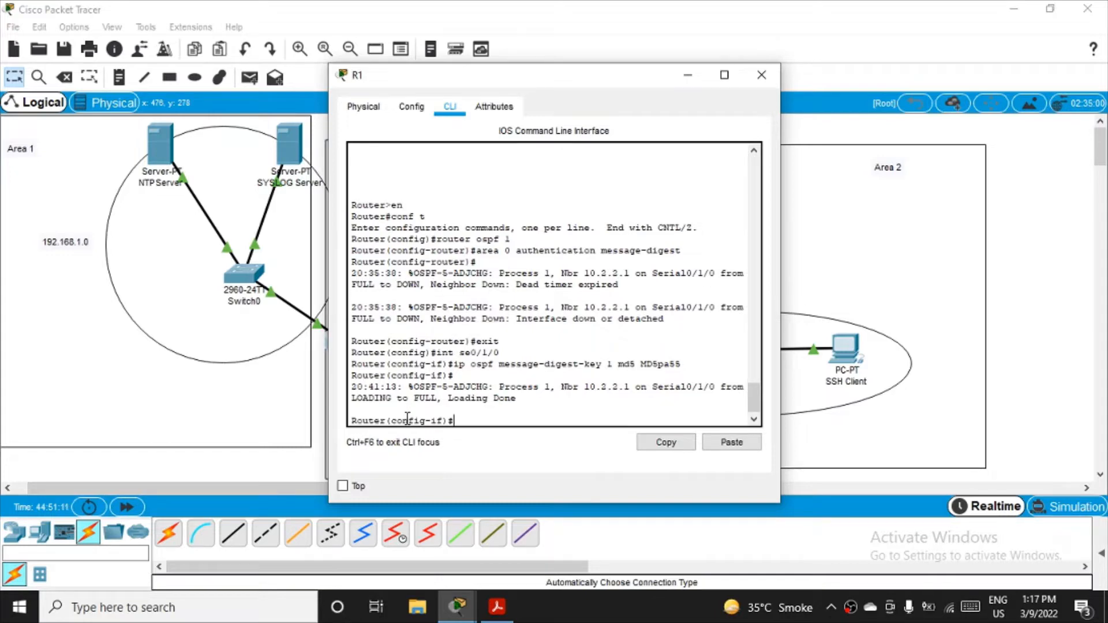
# Exit from R1's interface configuration back to global configuration mode.
pyautogui.write('exit')
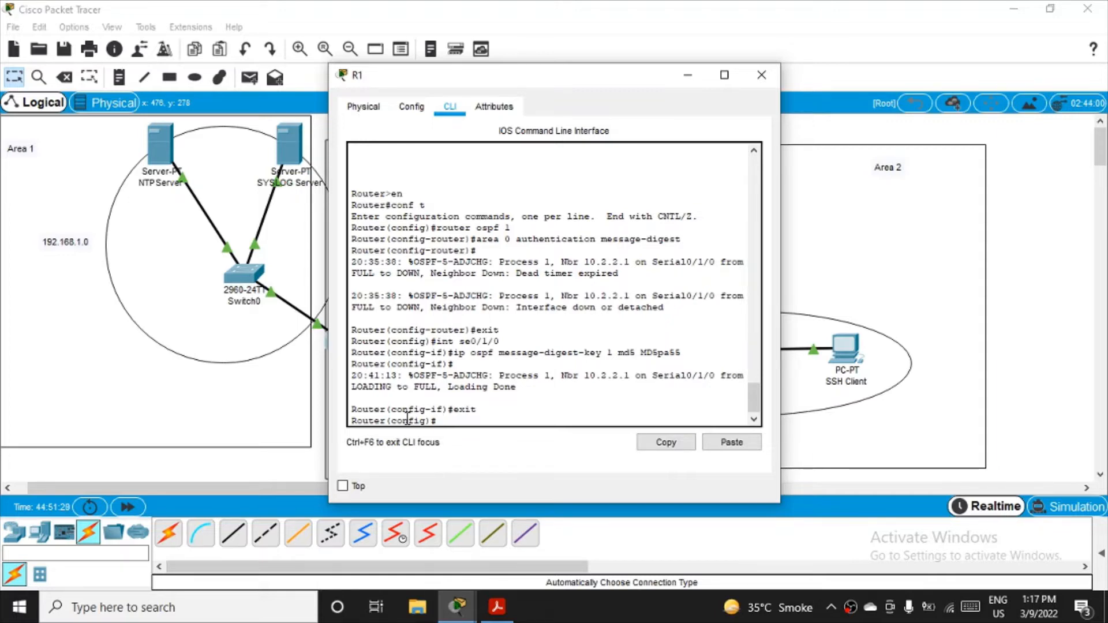
# Enter ntp server 192.168.1.2 on R1 in global configuration mode.
pyautogui.write('ntp')
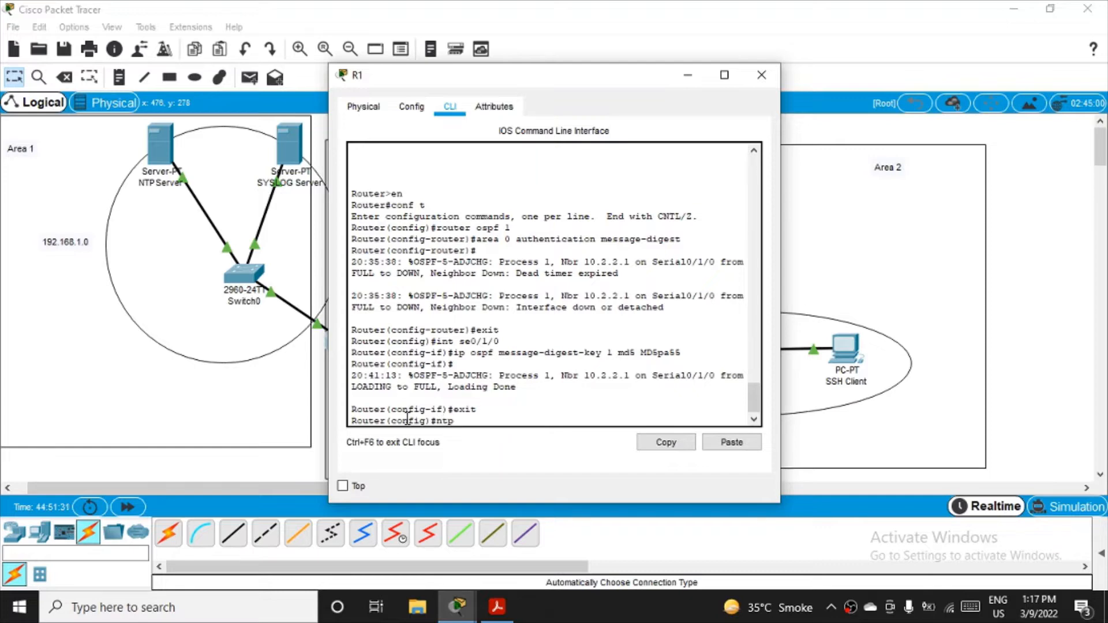
pyautogui.write('server')
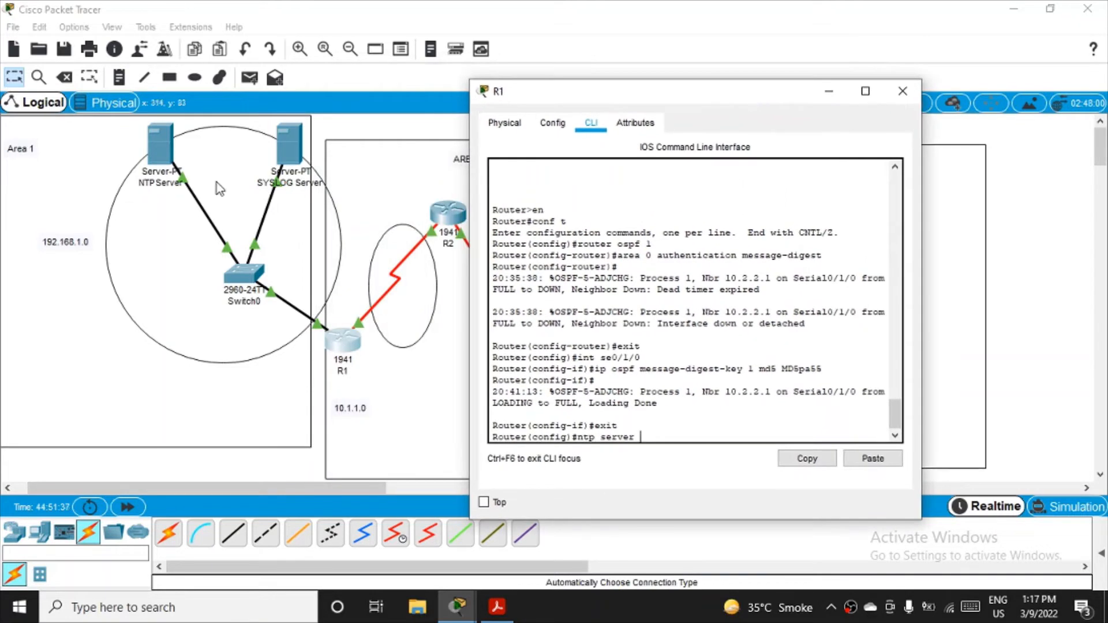
pyautogui.moveTo(169, 179)
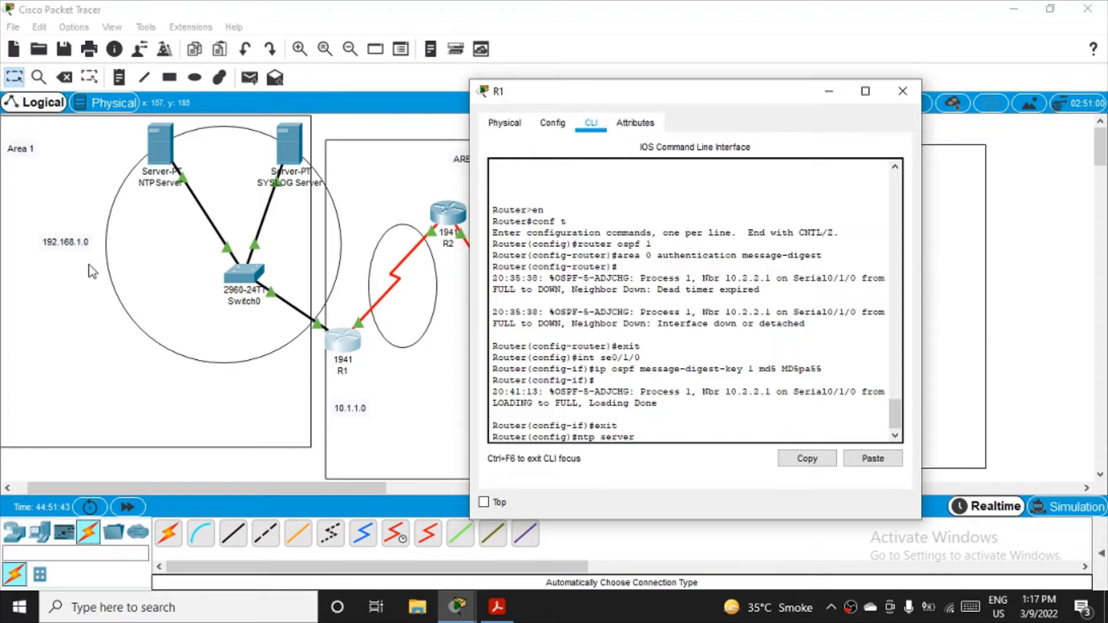
pyautogui.moveTo(338, 360)
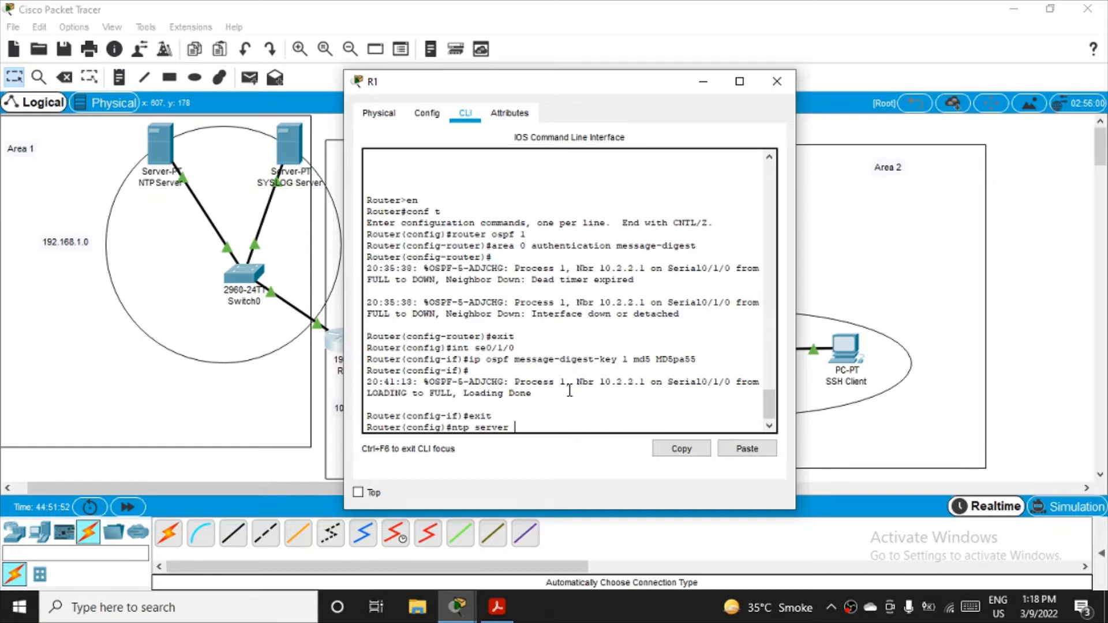
pyautogui.write('192.1')
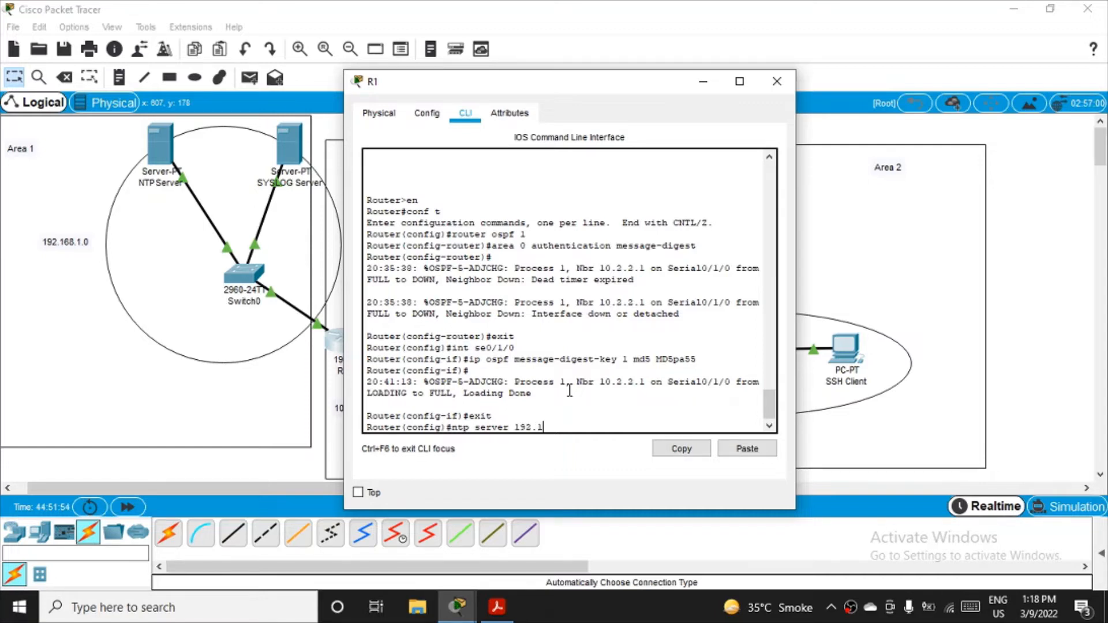
pyautogui.write('68.1.2')
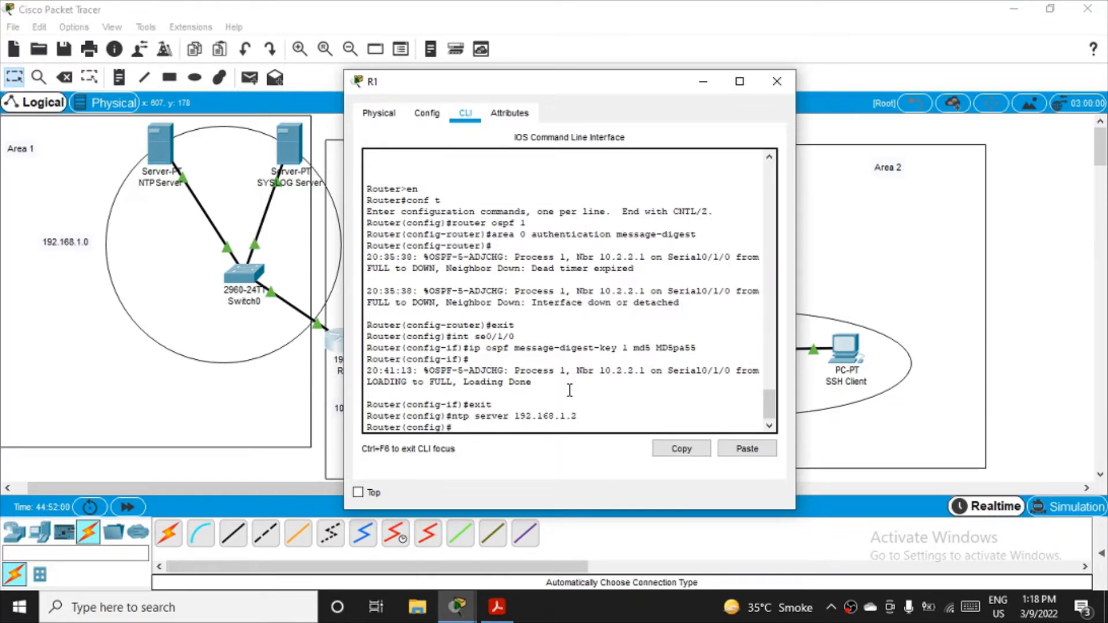
# Attempt show ntp status on R1 while still in configuration mode.
pyautogui.write('show')
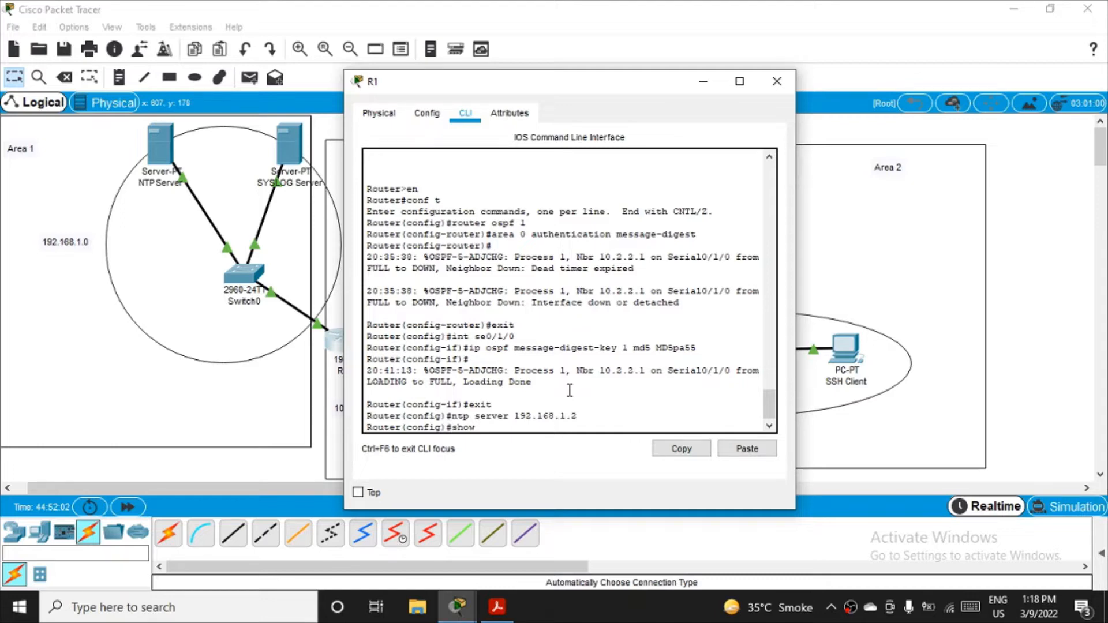
pyautogui.write('ntp stat')
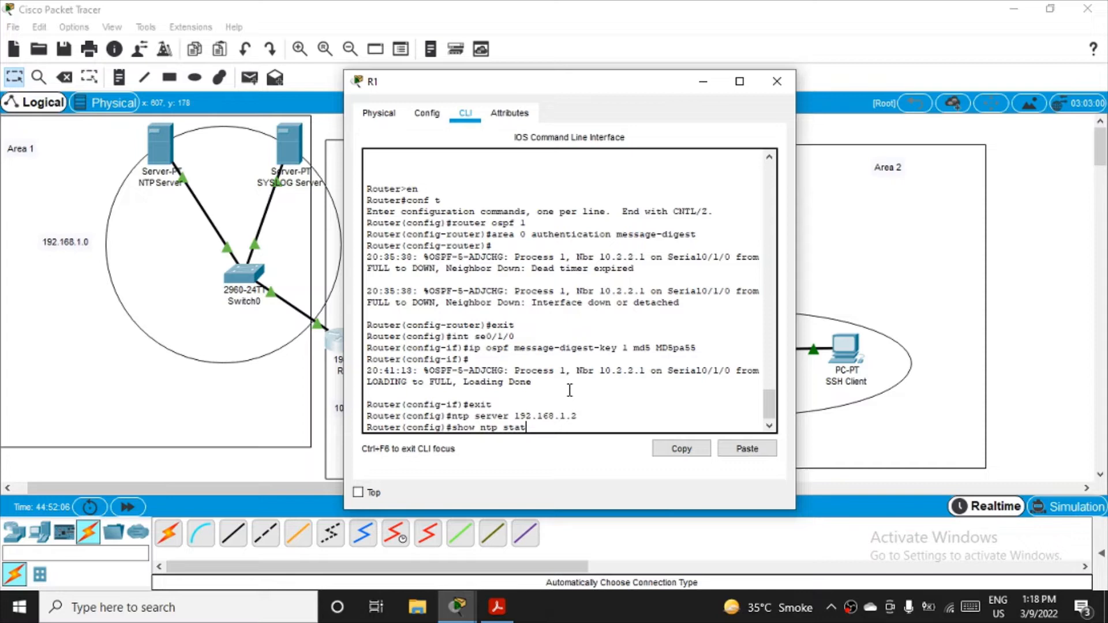
pyautogui.write('us')
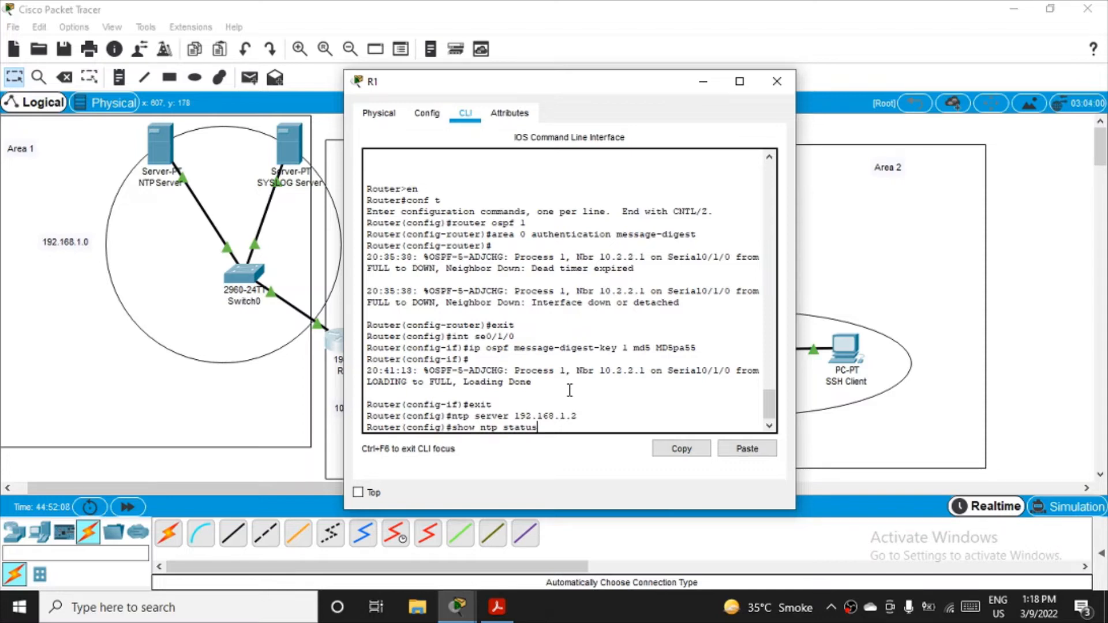
pyautogui.press('Return')
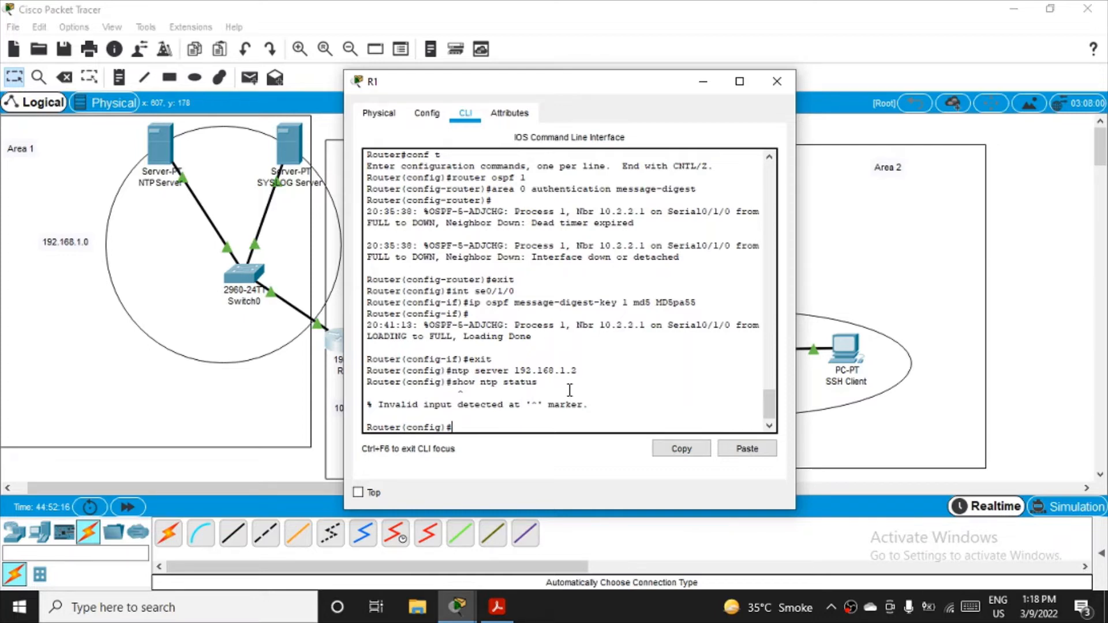
# Exit to the privileged prompt and run show ntp status, reporting the clock unsynchronized.
pyautogui.write('exi')
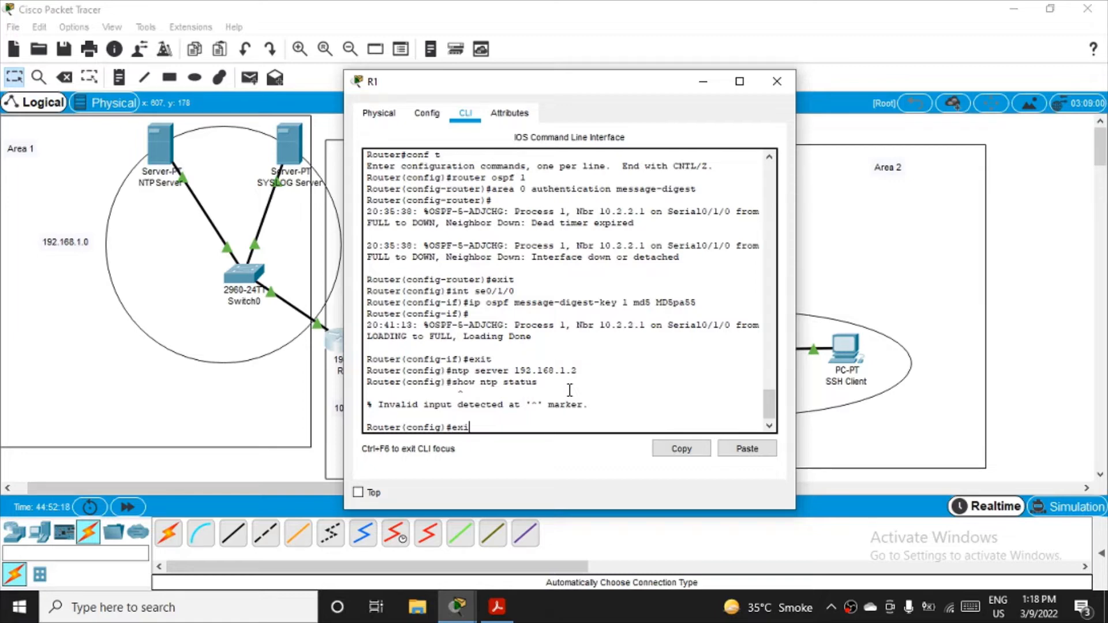
pyautogui.press('Return')
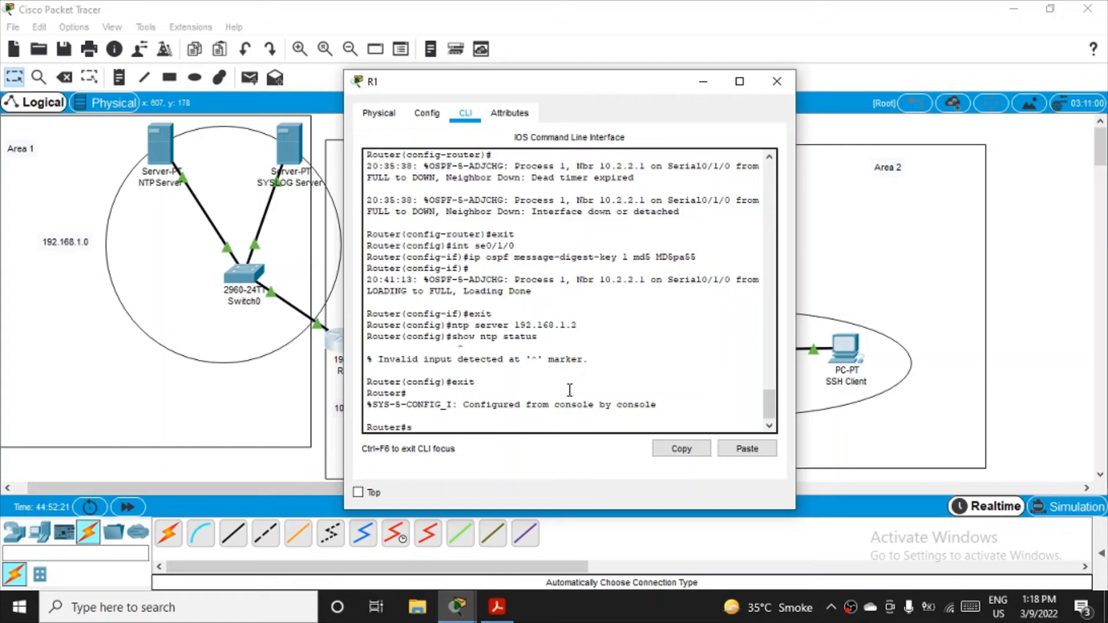
pyautogui.write('h')
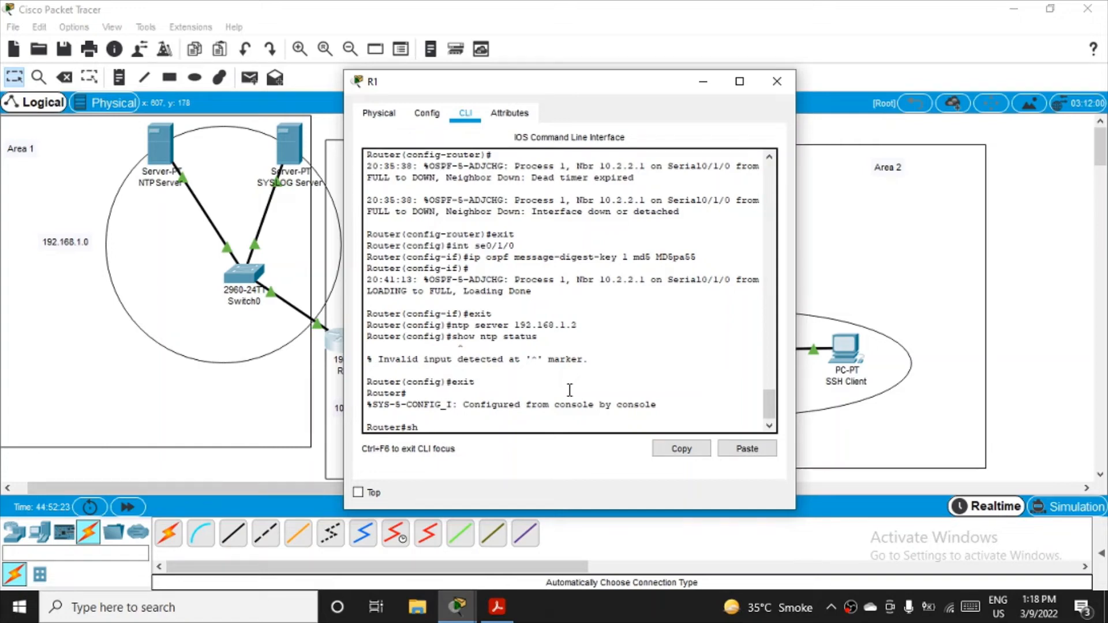
pyautogui.write('ow')
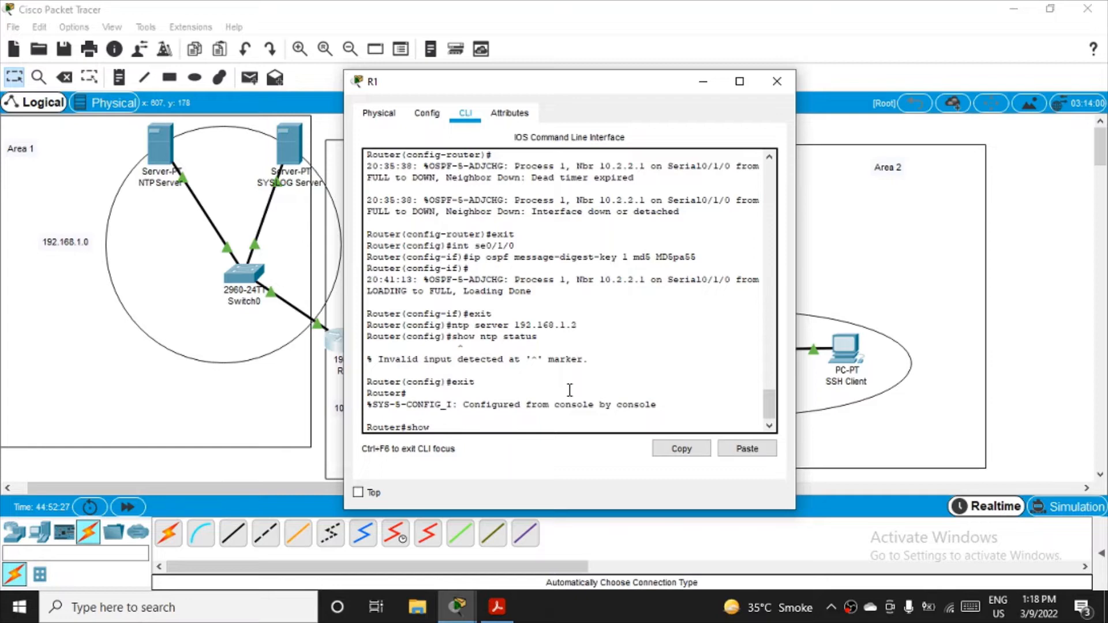
pyautogui.write('n')
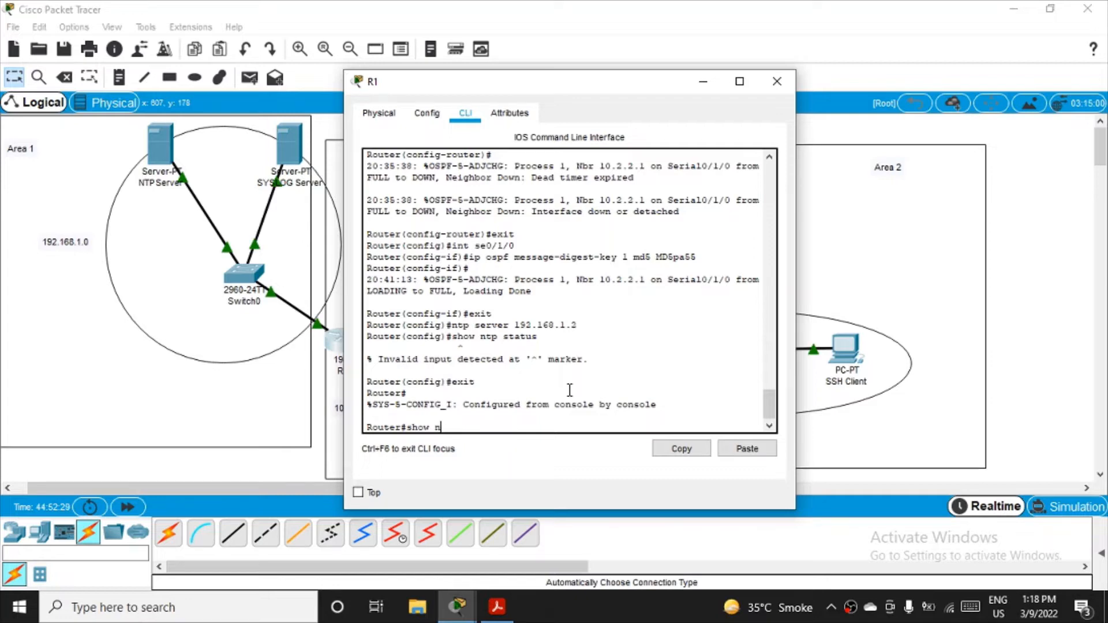
pyautogui.write('tp status')
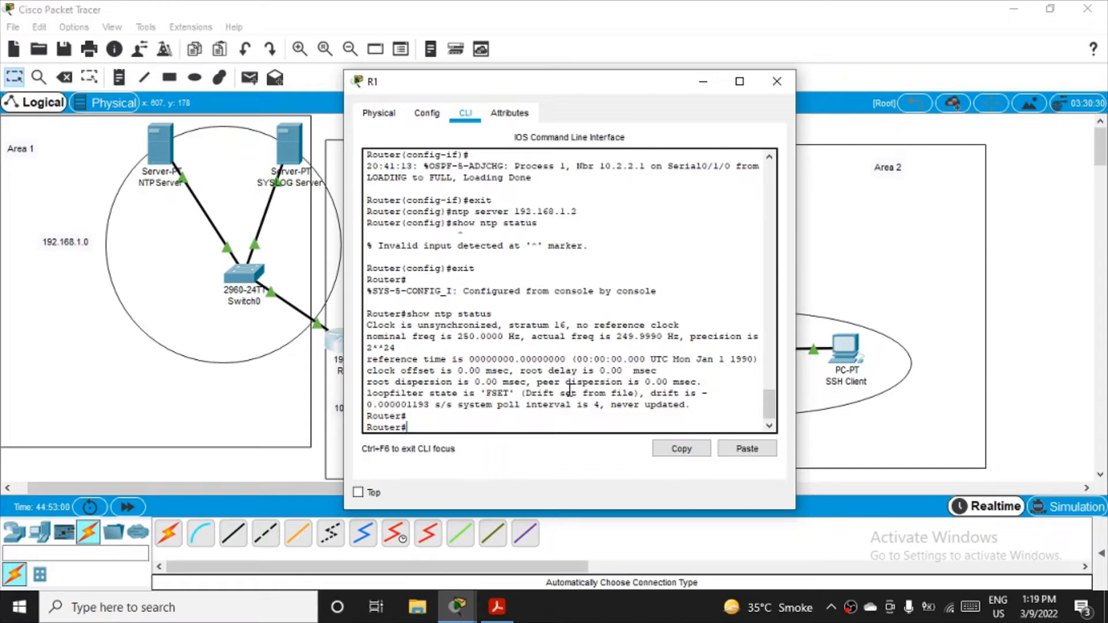
# Re-enter global configuration with conf t and apply ntp update-calendar on R1.
pyautogui.write('conf t')
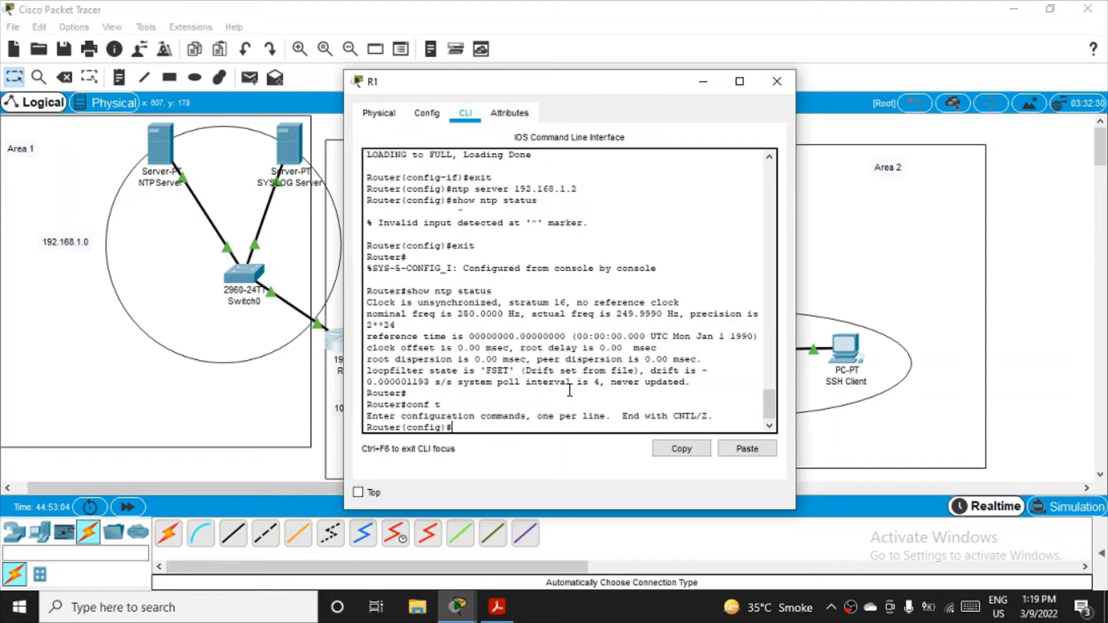
pyautogui.write('nt')
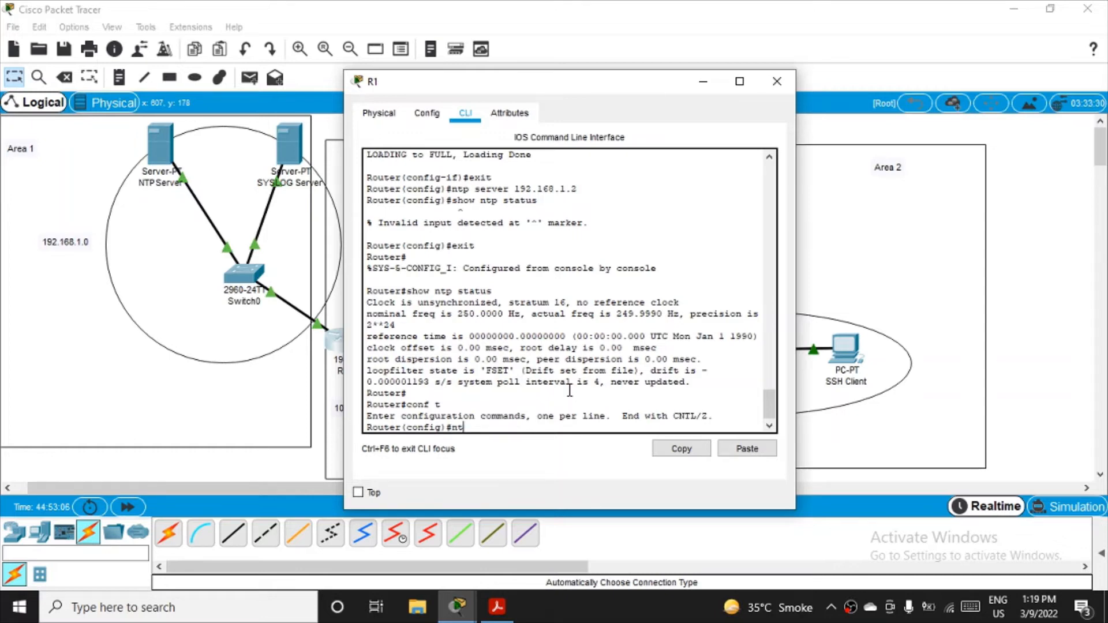
pyautogui.write('p')
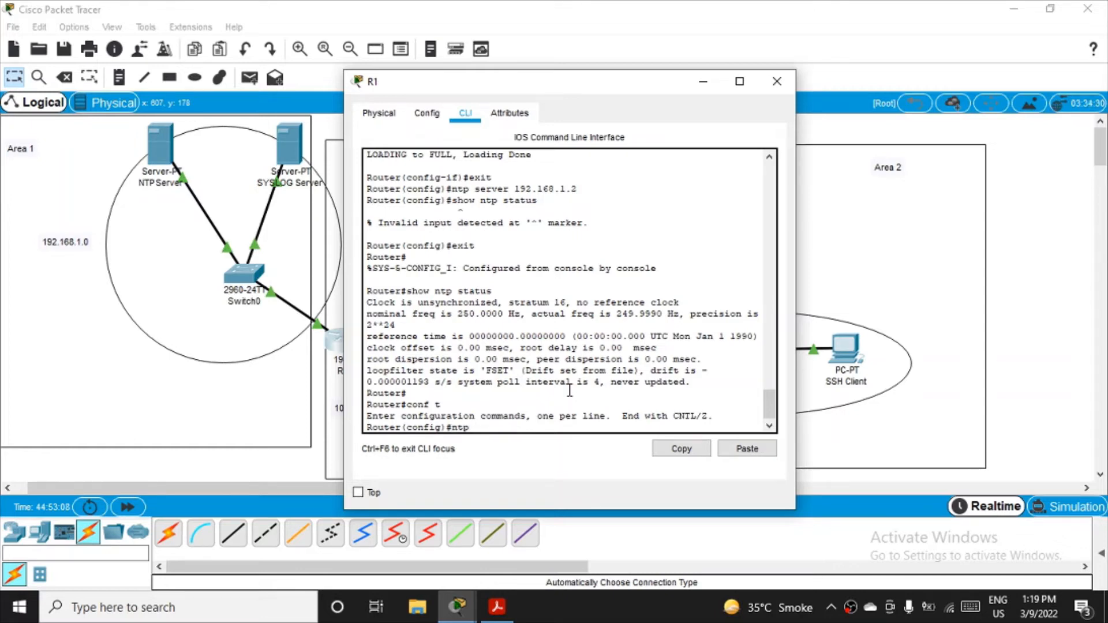
pyautogui.write('update-calen')
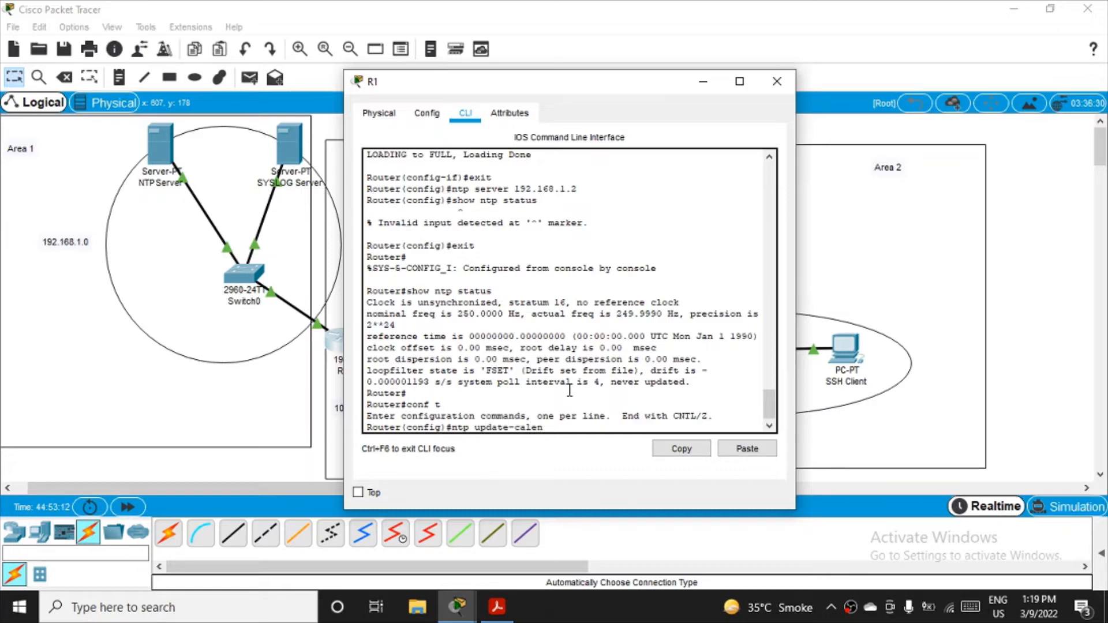
pyautogui.press('Return')
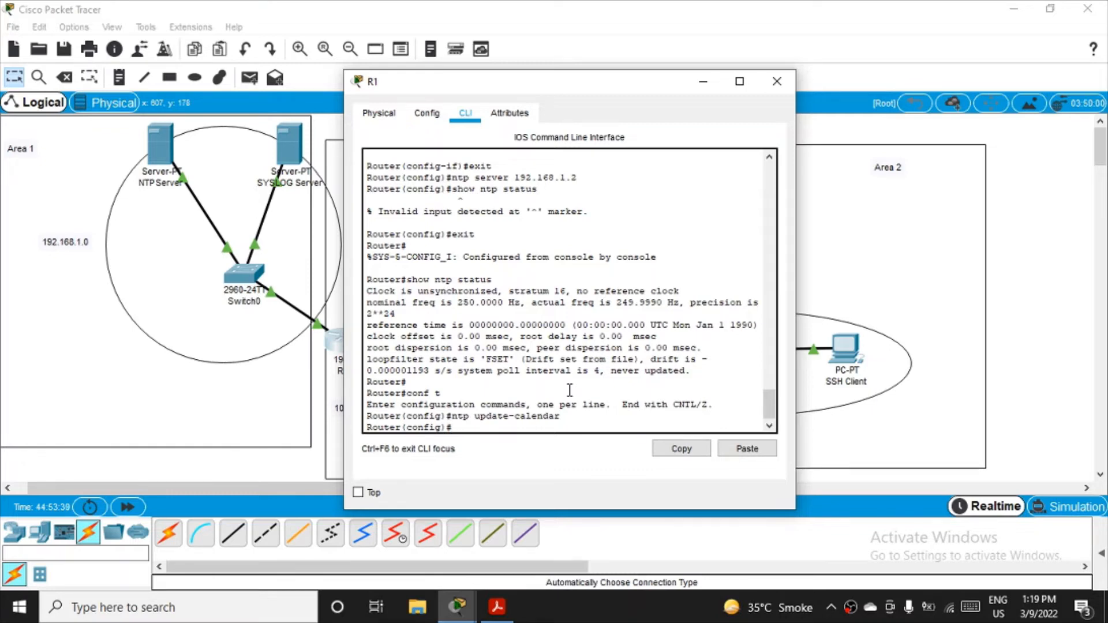
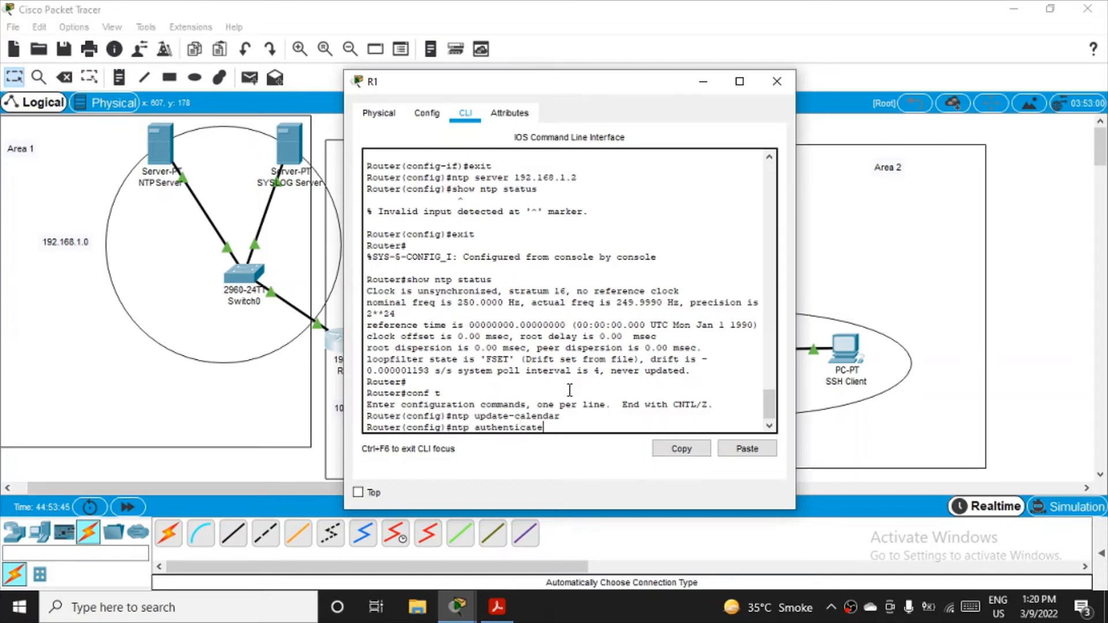
# Enable ntp authenticate and set ntp trusted-key 1 on R1.
pyautogui.press('Return')
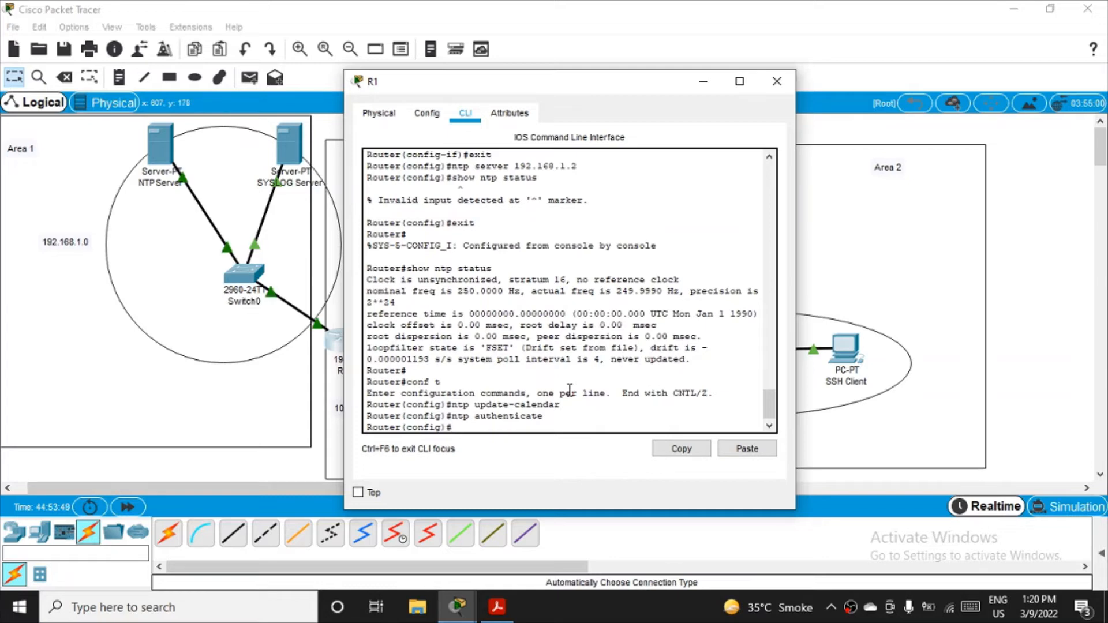
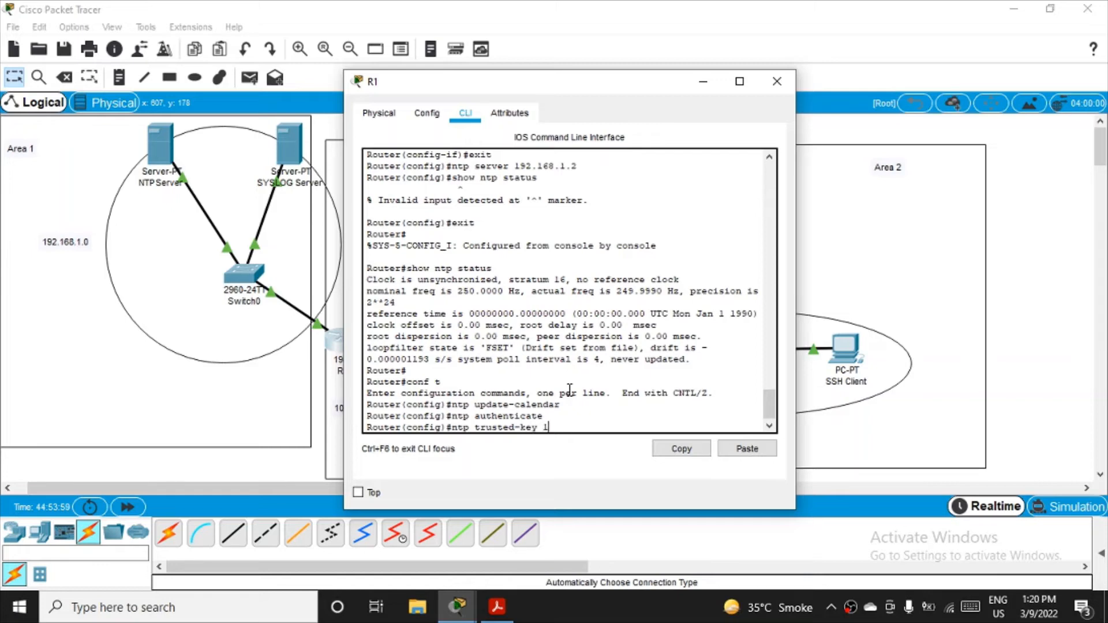
pyautogui.press('Return')
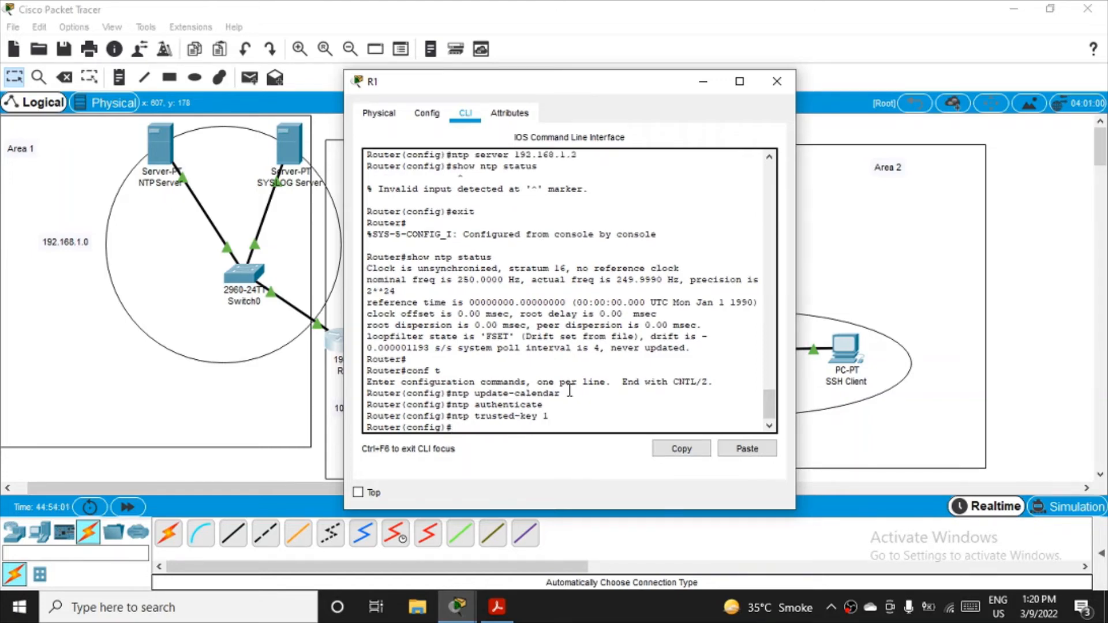
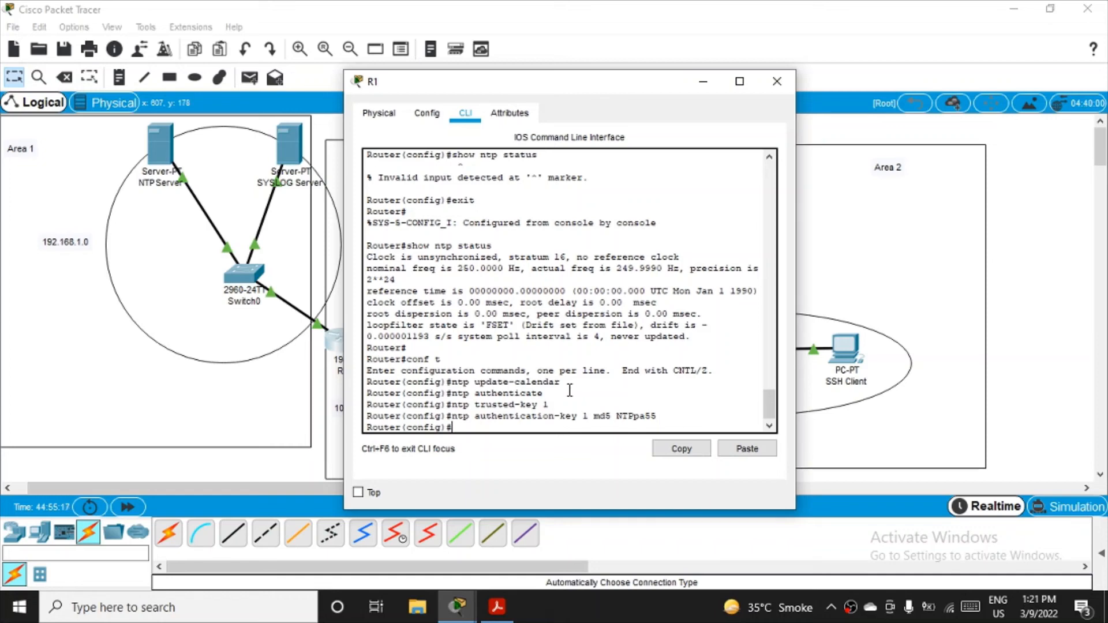
# Exit configuration mode and run show ntp status, confirming sync to 192.168.1.2.
pyautogui.write('ex')
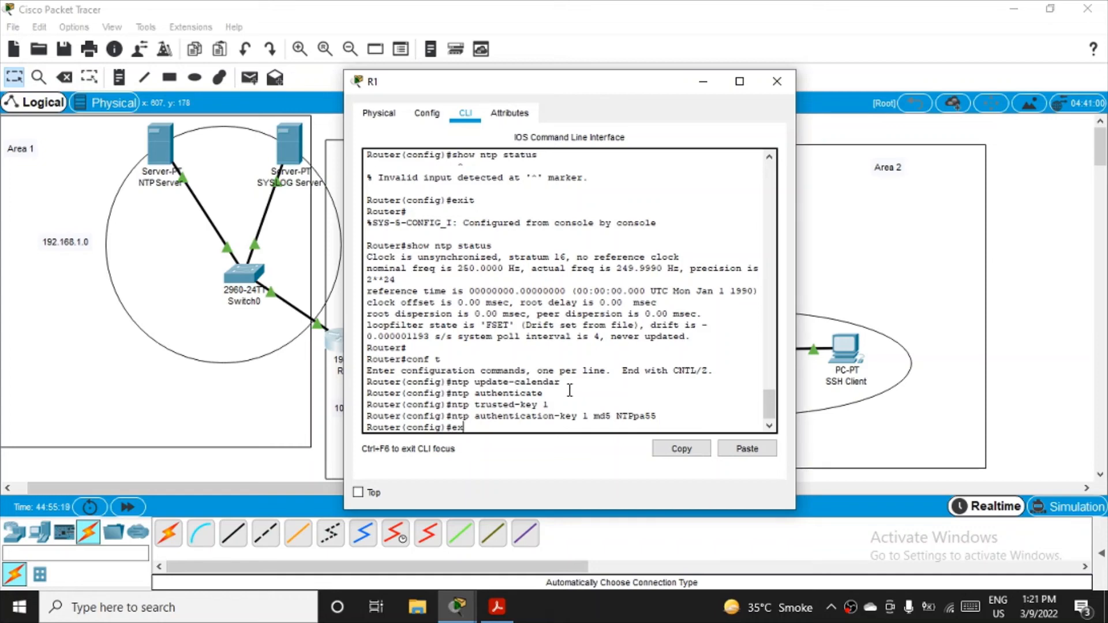
pyautogui.press('Return')
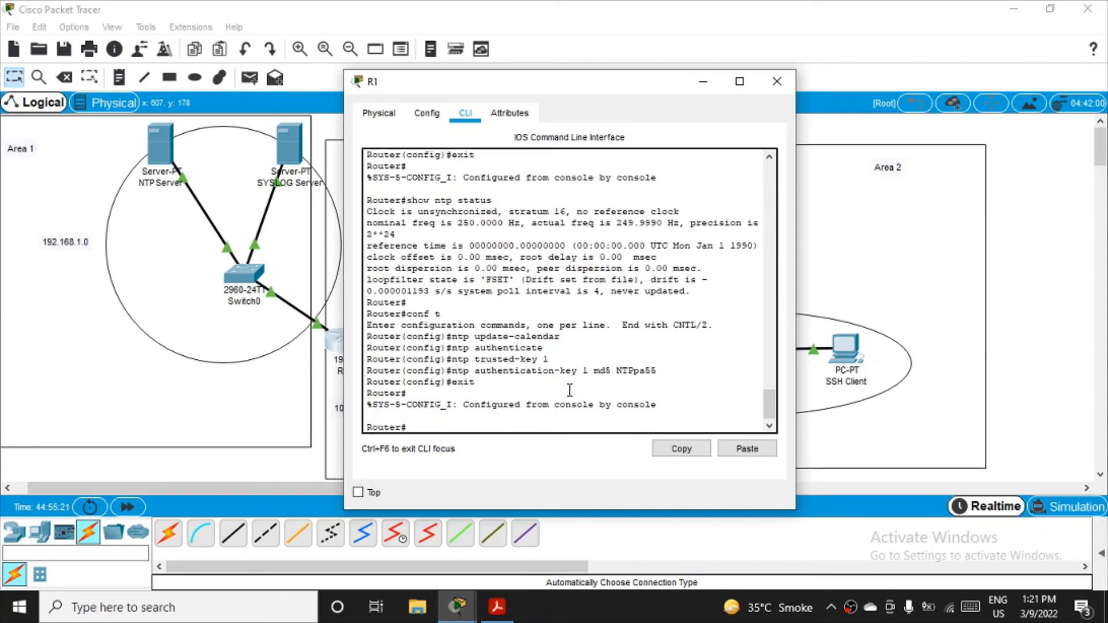
pyautogui.write('show')
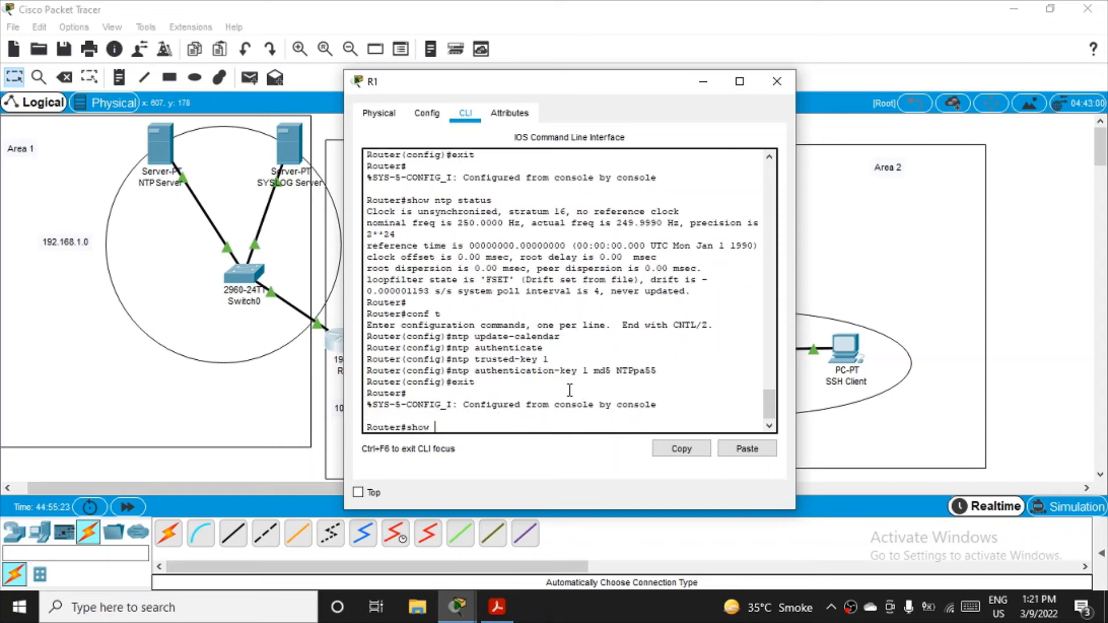
pyautogui.write('ntp stat')
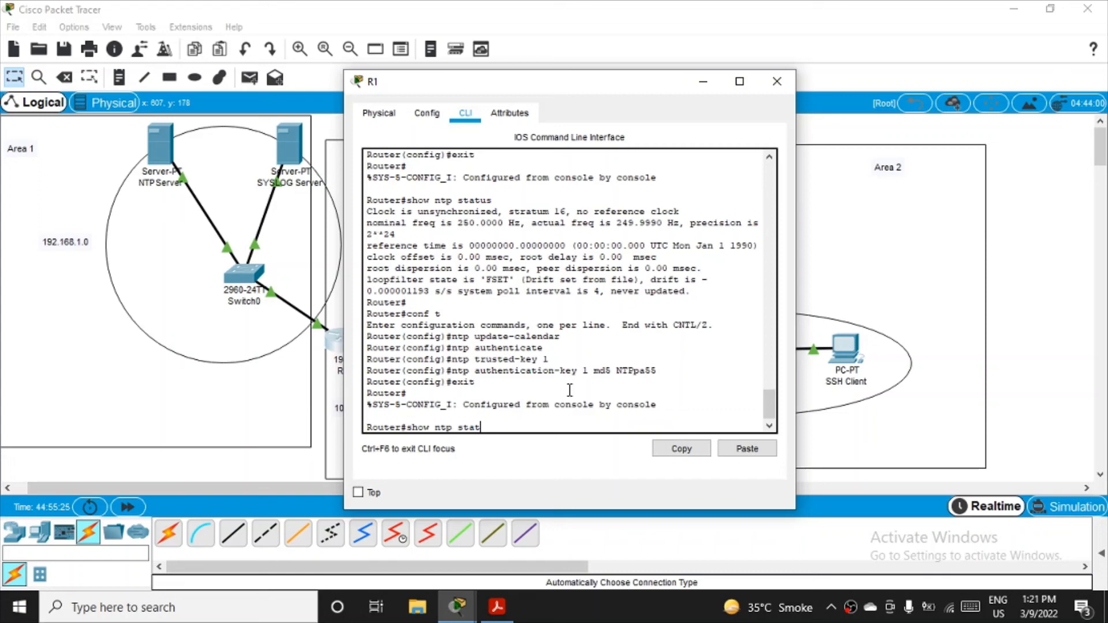
pyautogui.press('Return')
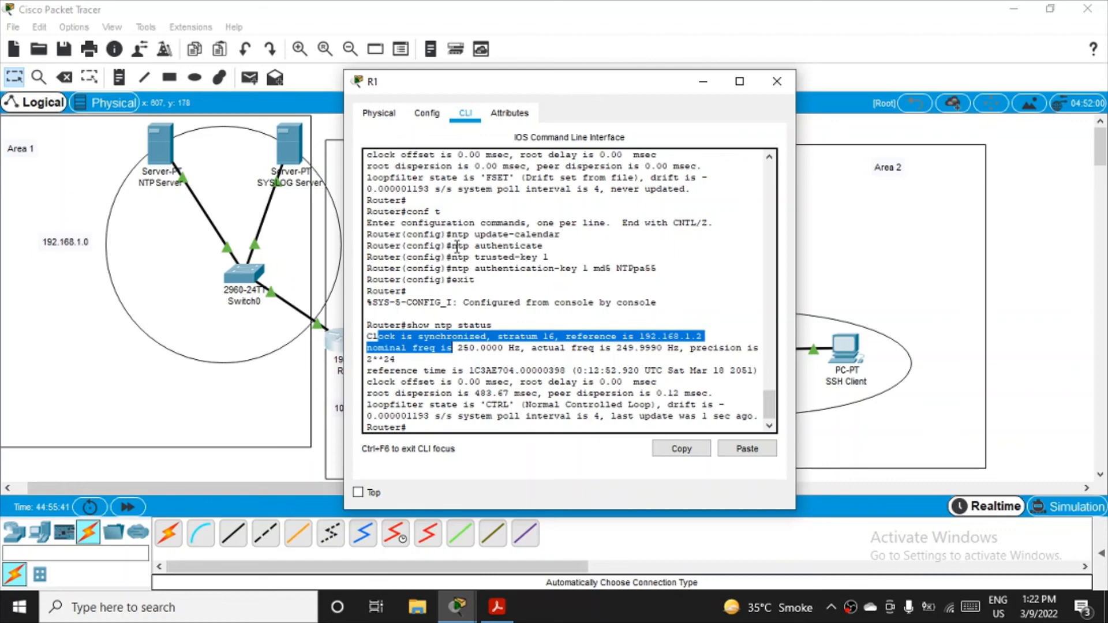
pyautogui.moveTo(418, 111)
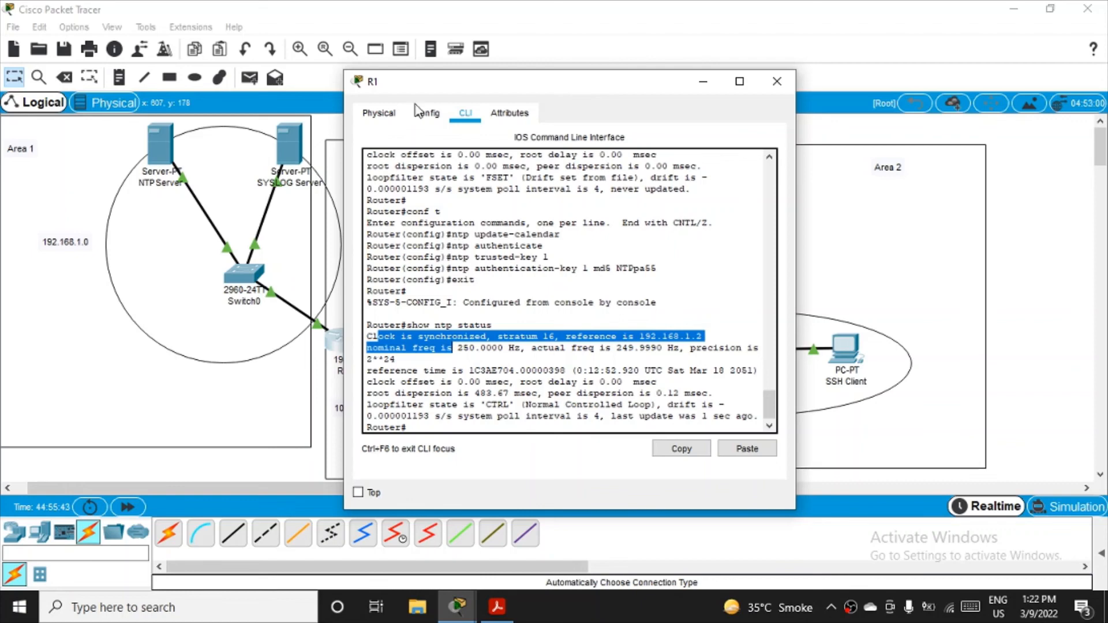